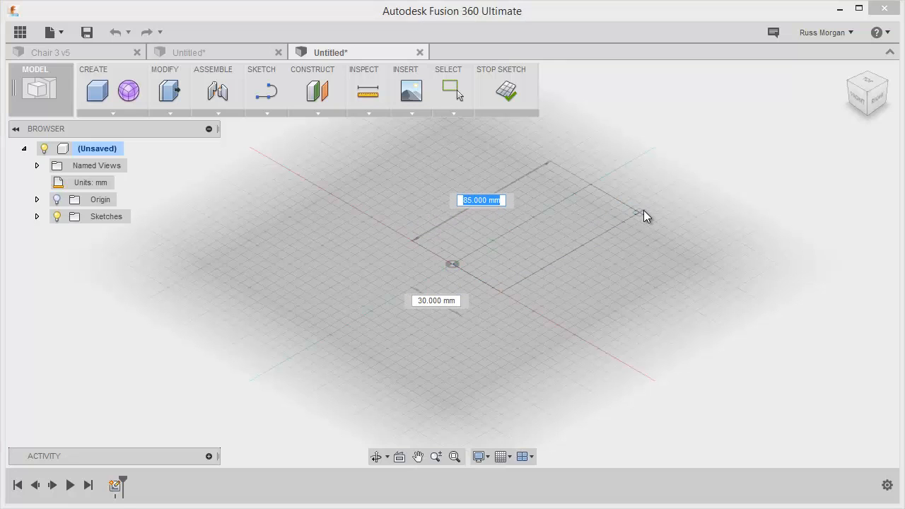
# Step: Create a 60 x 350 mm box on the ground plane and raise it to 40 mm height
pyautogui.write('350.00 mm')
pyautogui.write('60')
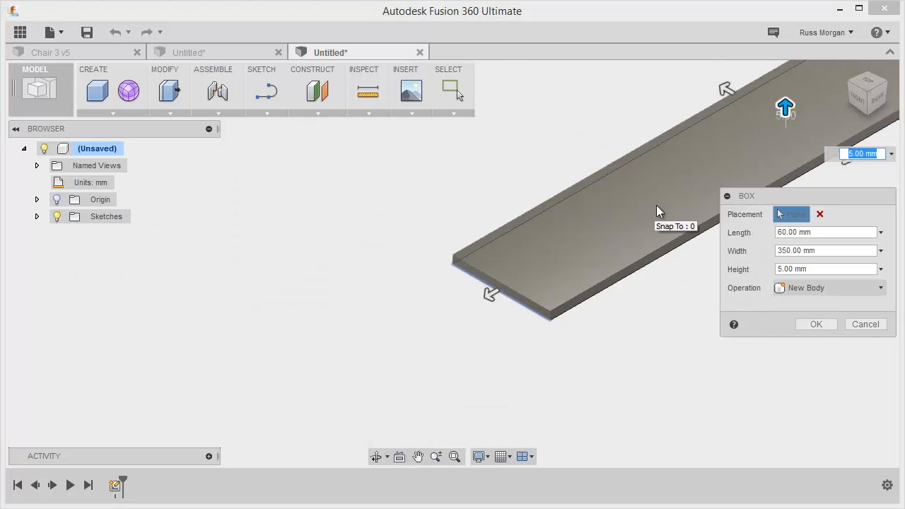
pyautogui.write('20.00 mm')
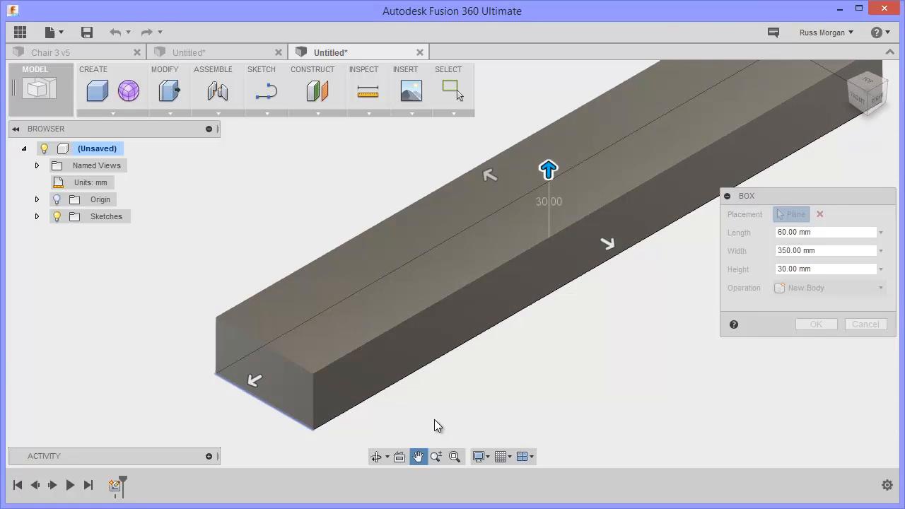
pyautogui.moveTo(548, 170); pyautogui.dragTo(513, 226)
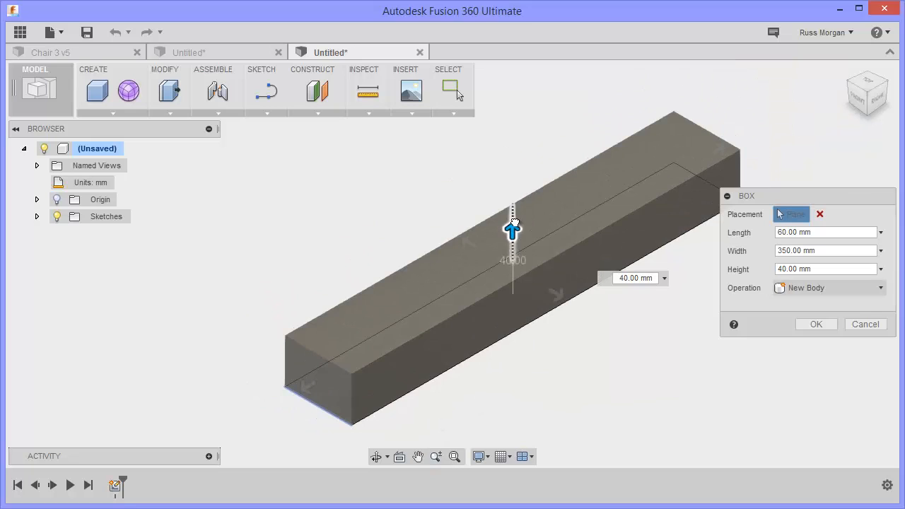
pyautogui.click(816, 324)
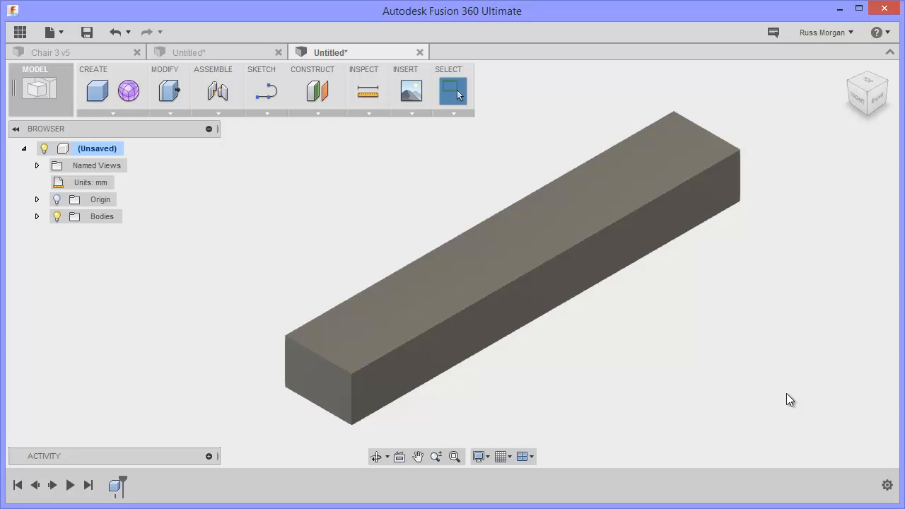
pyautogui.moveTo(762, 411)
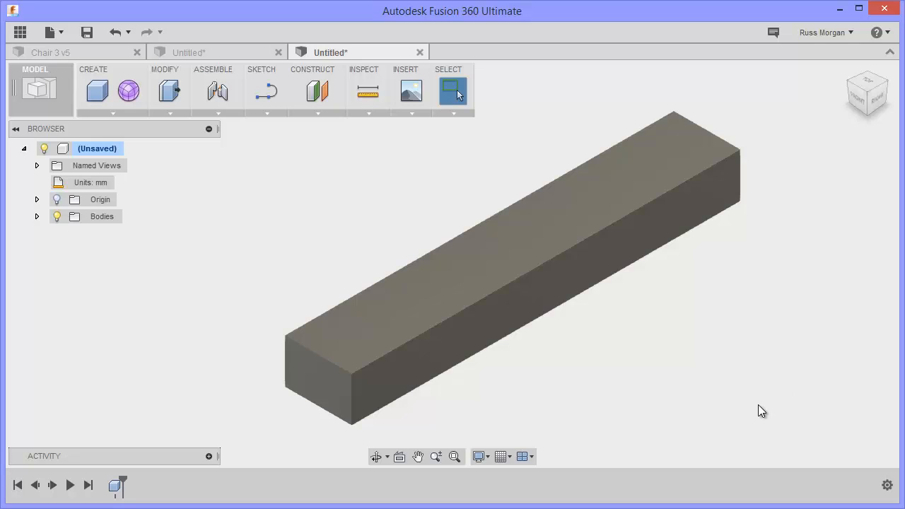
pyautogui.moveTo(573, 352)
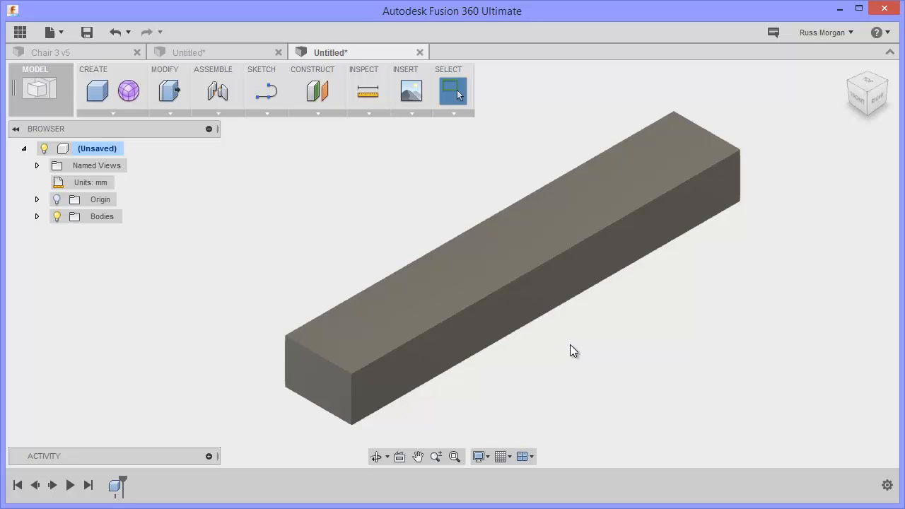
pyautogui.moveTo(600, 366)
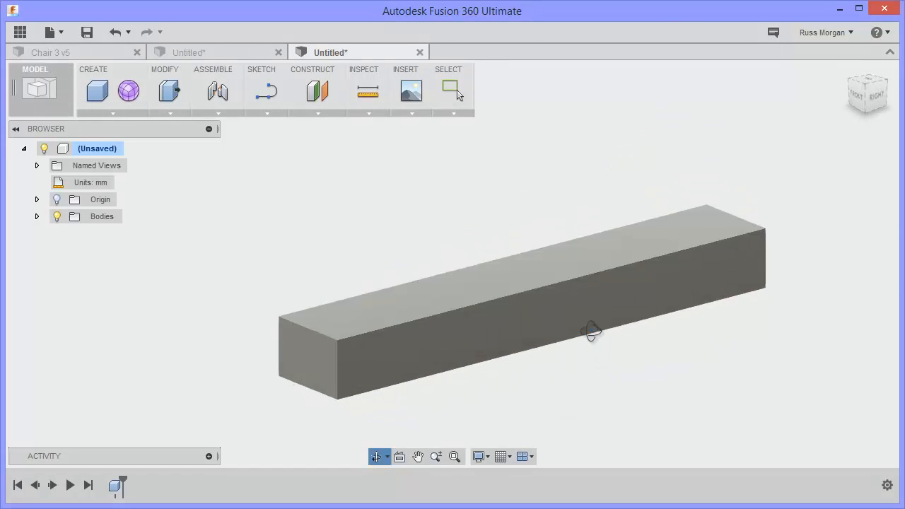
# Step: Orbit the block and set the view to look straight at its underside
pyautogui.moveTo(592, 332); pyautogui.dragTo(821, 182)
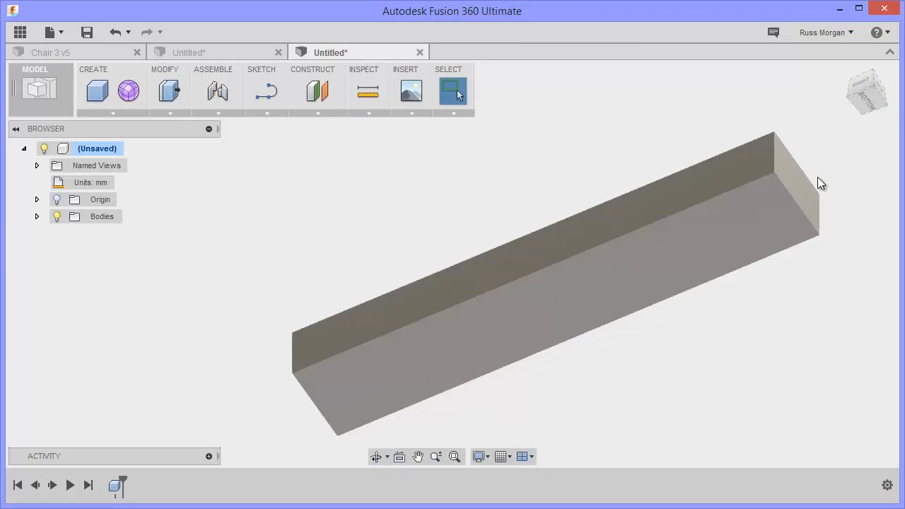
pyautogui.click(868, 93)
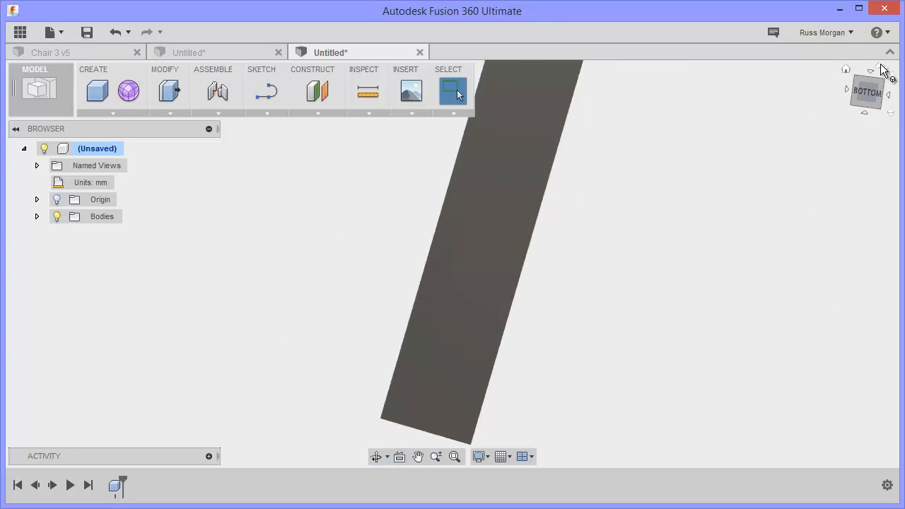
pyautogui.click(868, 92)
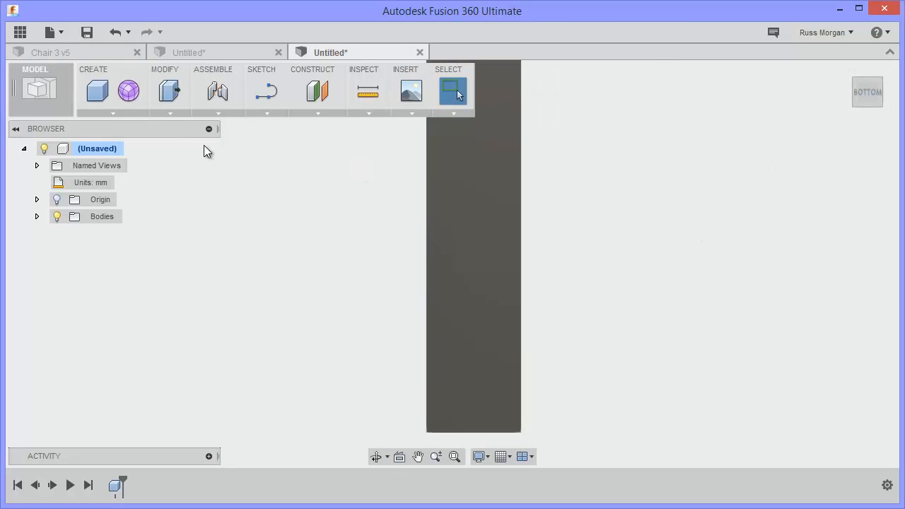
pyautogui.moveTo(266, 92)
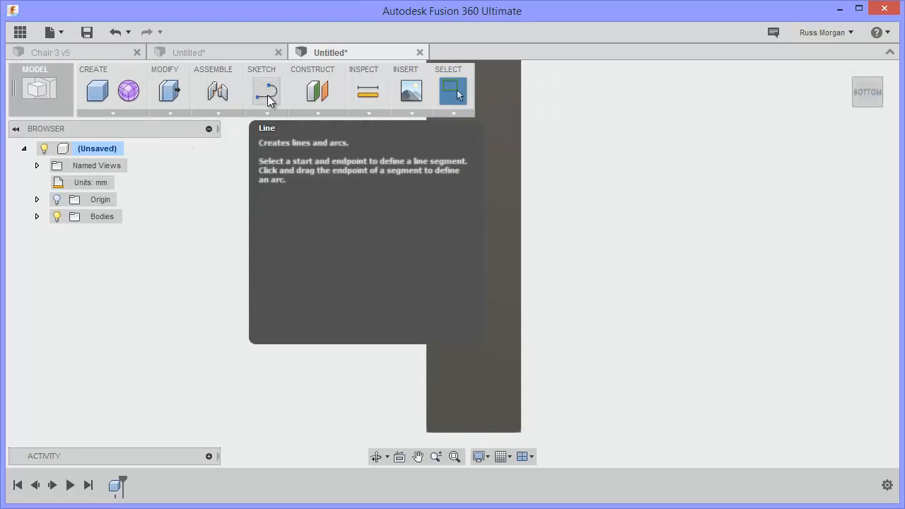
# Step: Sketch a line on the underside from the edge midpoint inward and finish the sketch
pyautogui.click(267, 90)
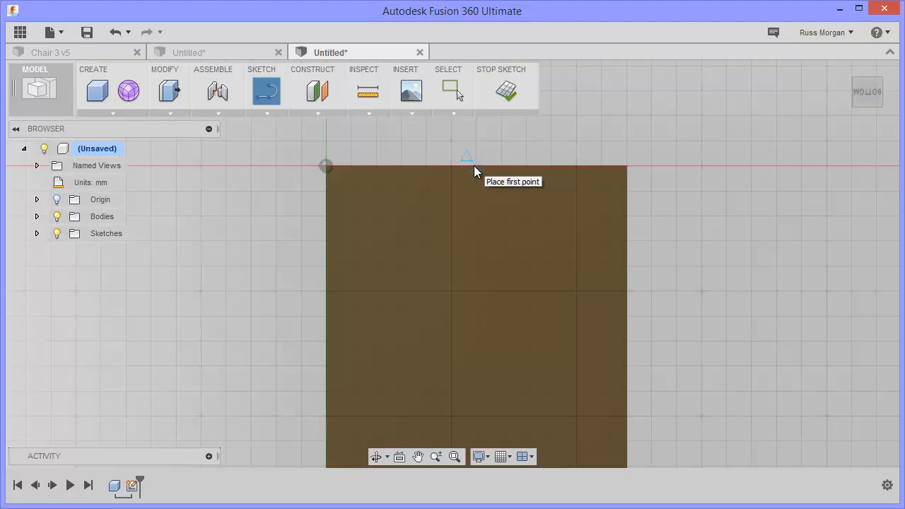
pyautogui.click(474, 170)
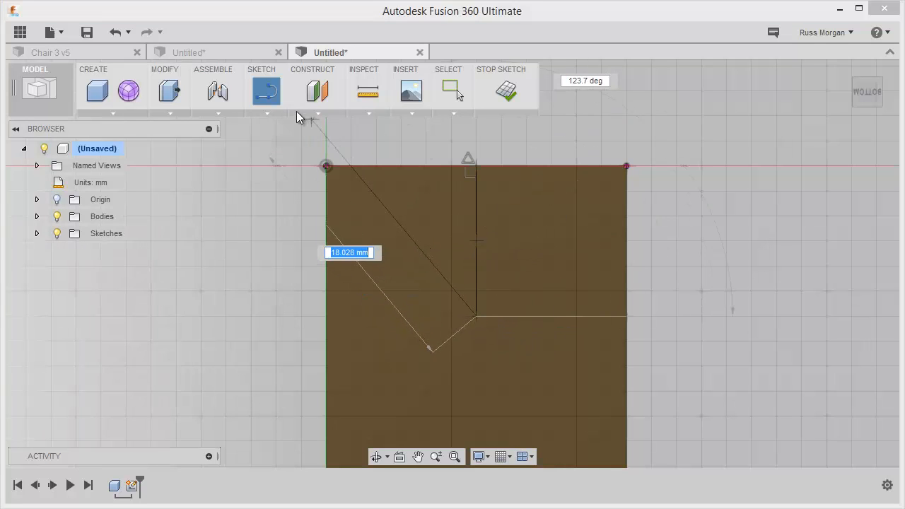
pyautogui.click(266, 113)
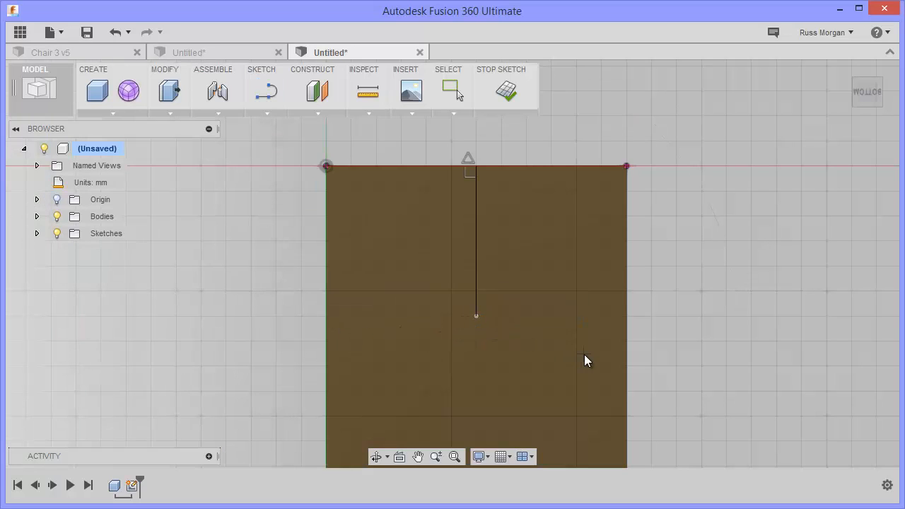
pyautogui.moveTo(506, 91)
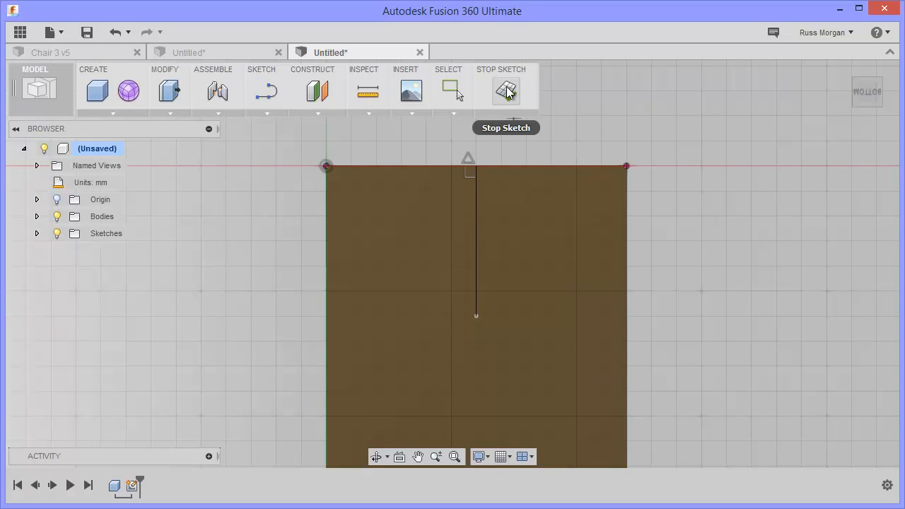
pyautogui.click(505, 90)
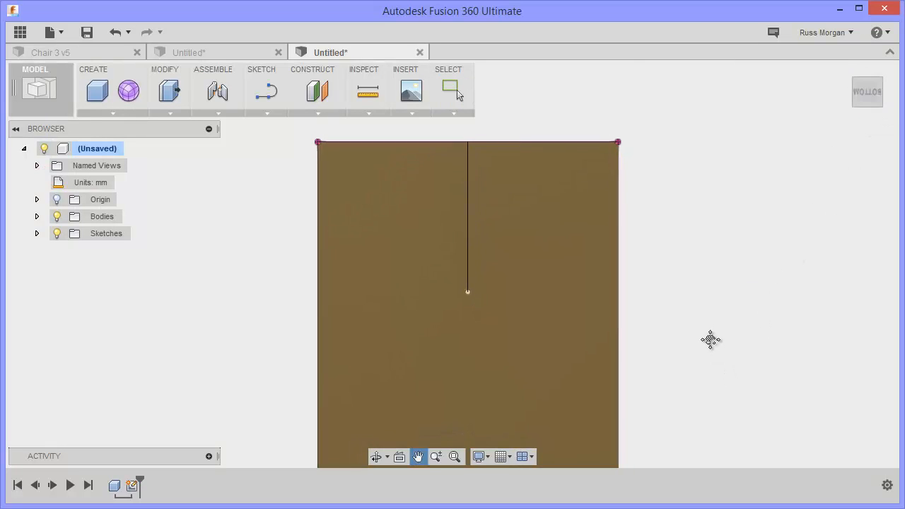
# Step: Orbit back to a 3D view of the sketched underside and show the creation features list
pyautogui.moveTo(711, 340); pyautogui.dragTo(676, 239)
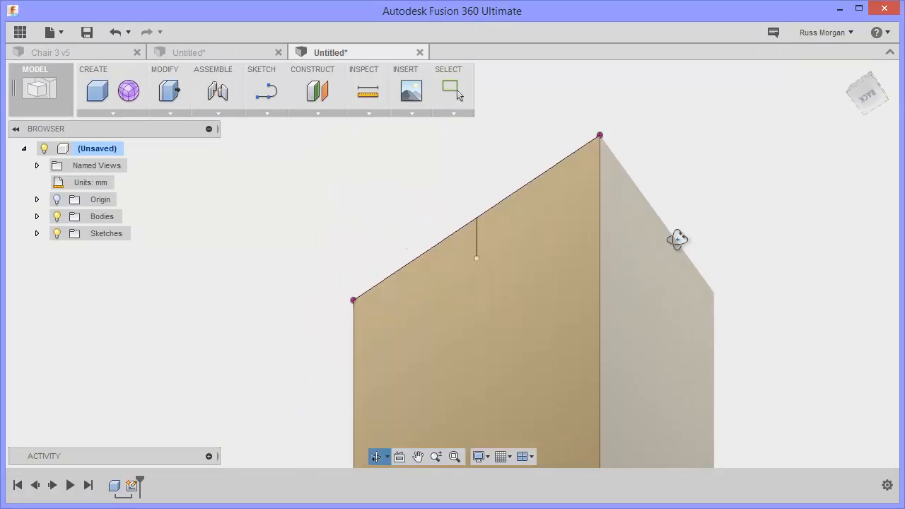
pyautogui.moveTo(677, 239); pyautogui.dragTo(711, 138)
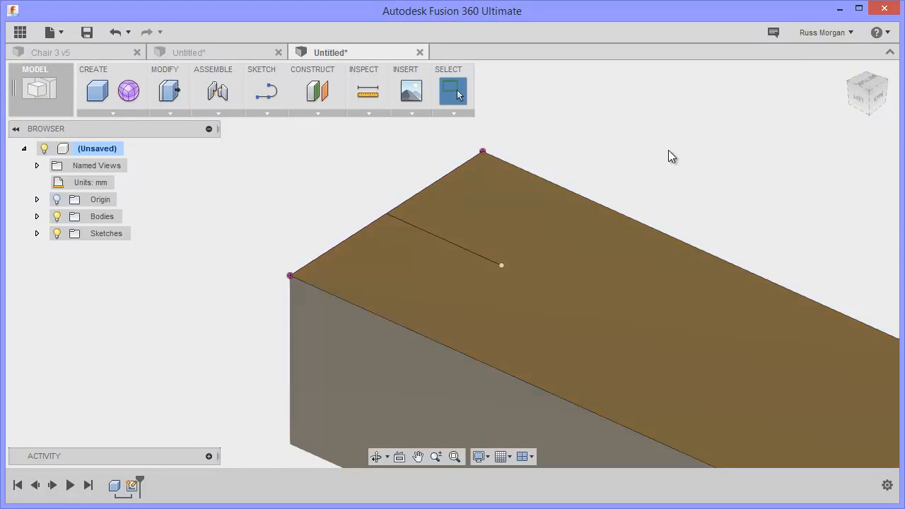
pyautogui.click(97, 112)
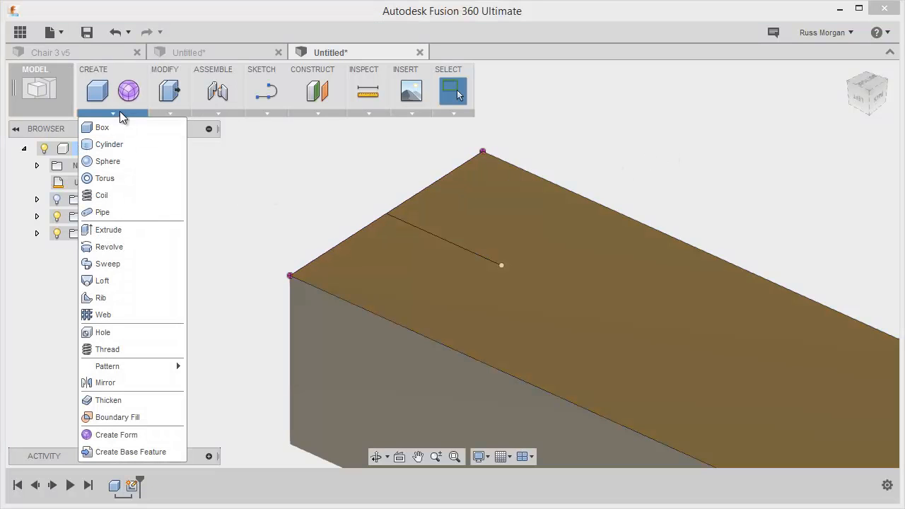
pyautogui.moveTo(108, 348)
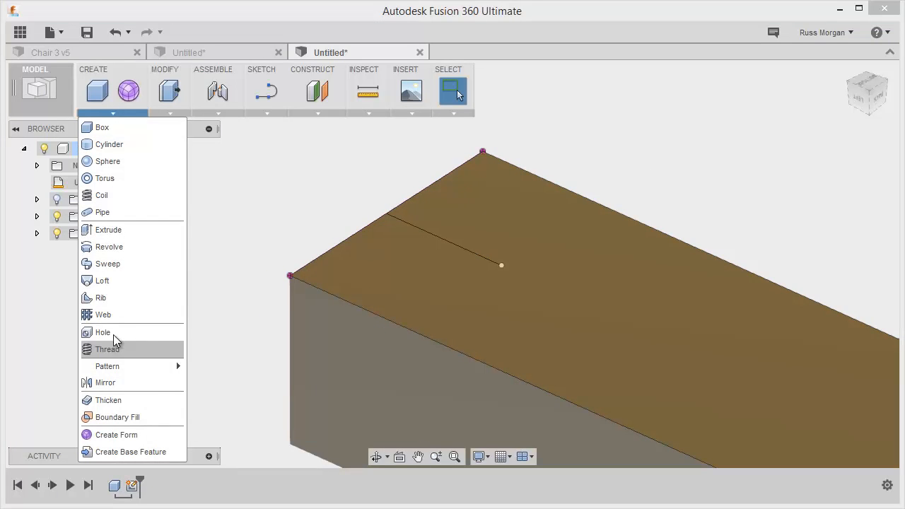
# Step: Cut a 7 mm hole into the underside at the sketched line's endpoint
pyautogui.click(103, 331)
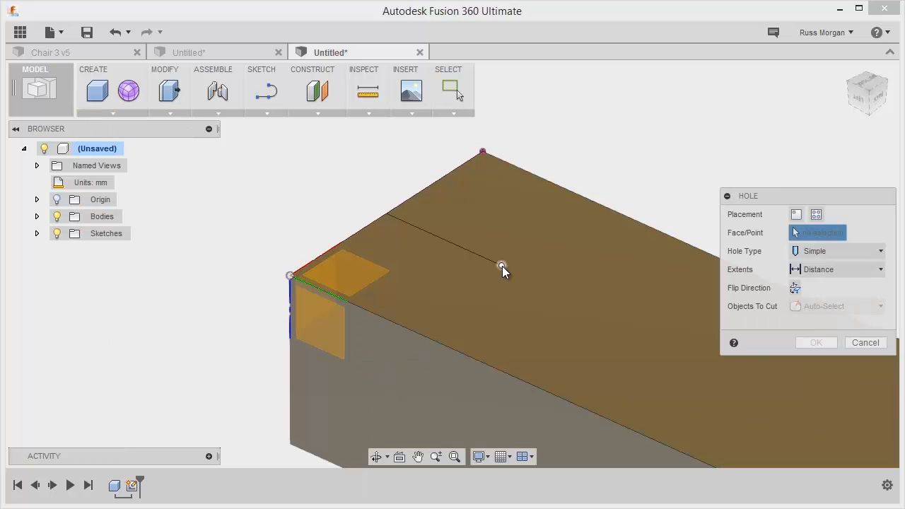
pyautogui.click(502, 265)
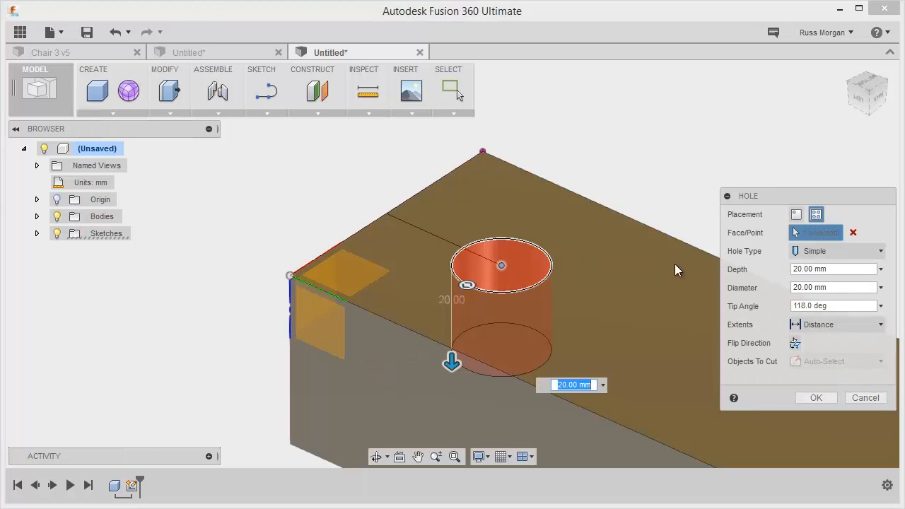
pyautogui.click(833, 269)
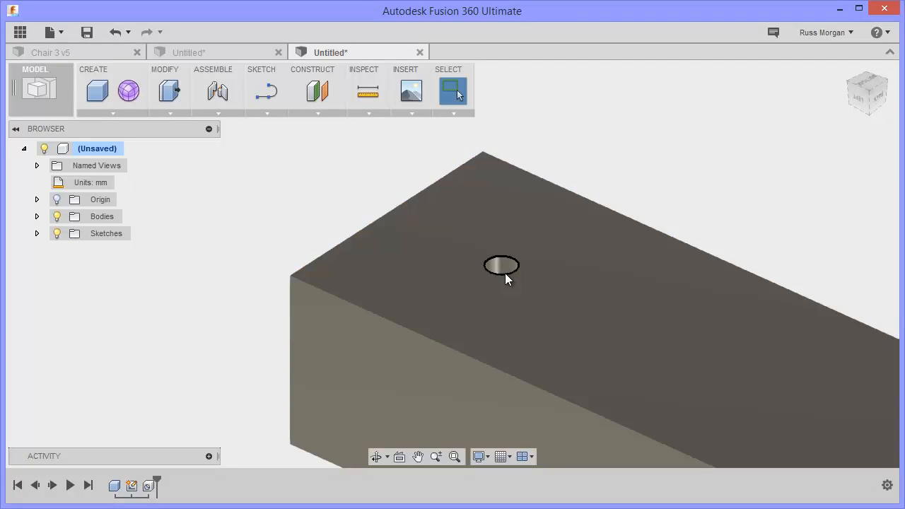
pyautogui.moveTo(513, 281)
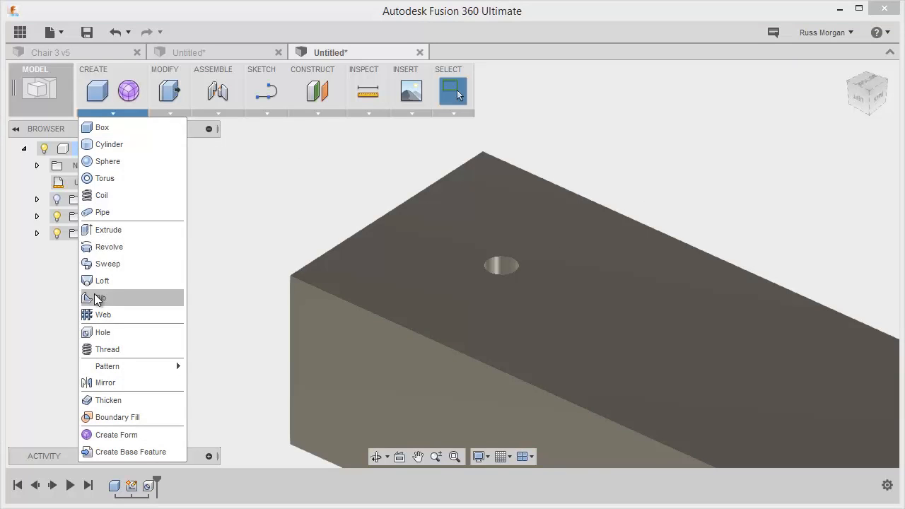
# Step: Thread the hole's inner face with an ANSI Unified 0.3125 in (5/16-48 UNS) screw thread
pyautogui.click(106, 349)
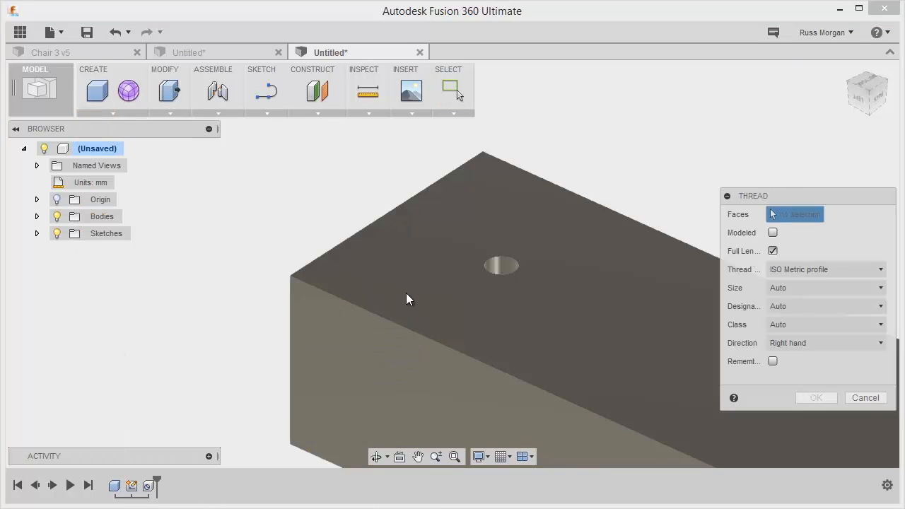
pyautogui.click(502, 268)
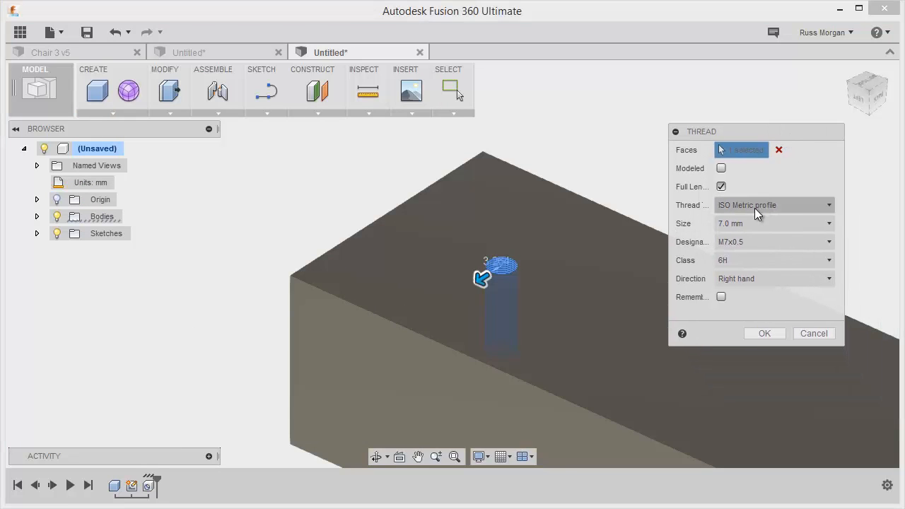
pyautogui.moveTo(797, 210)
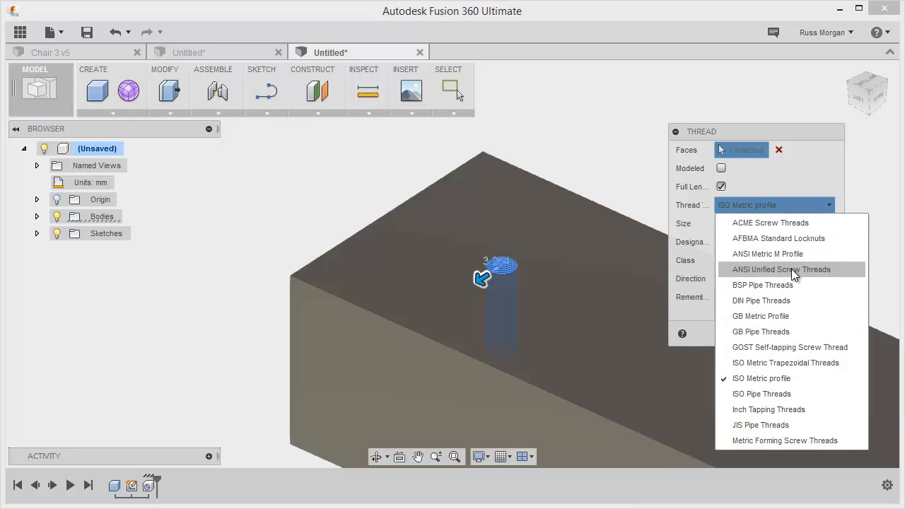
pyautogui.click(781, 270)
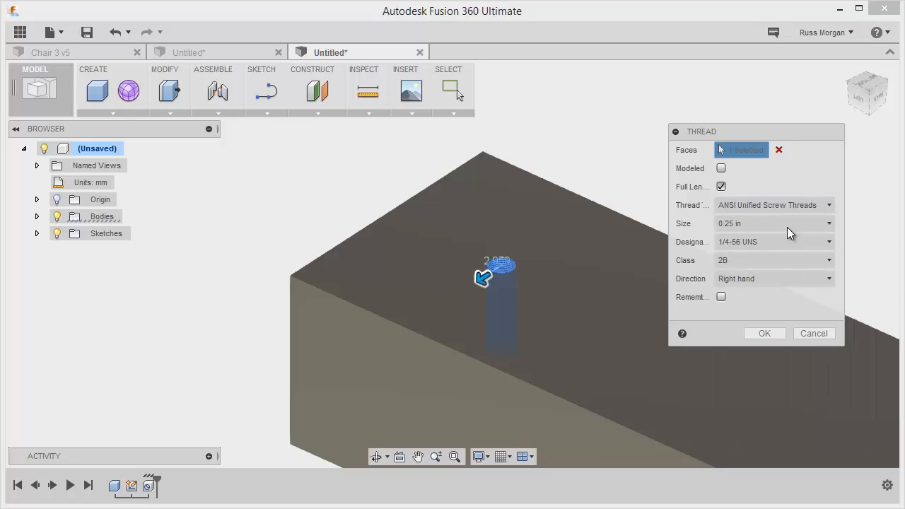
pyautogui.click(829, 224)
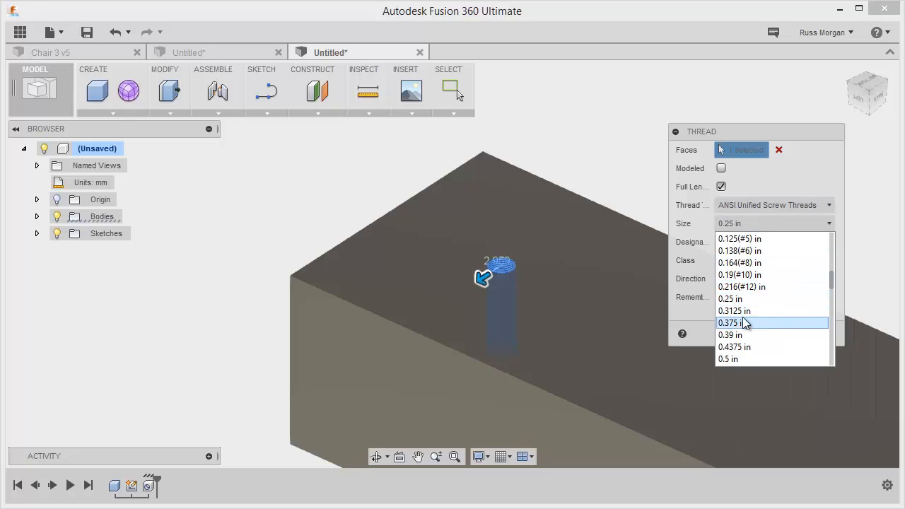
pyautogui.click(735, 310)
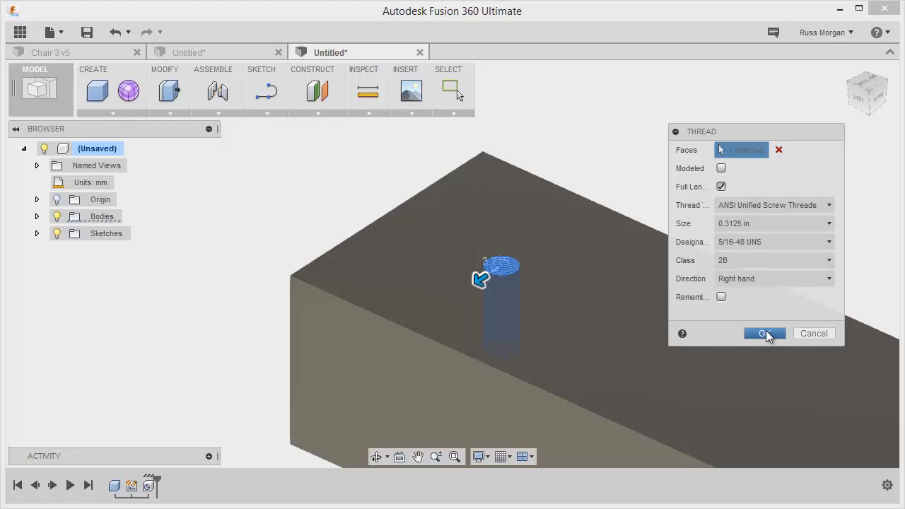
pyautogui.click(765, 334)
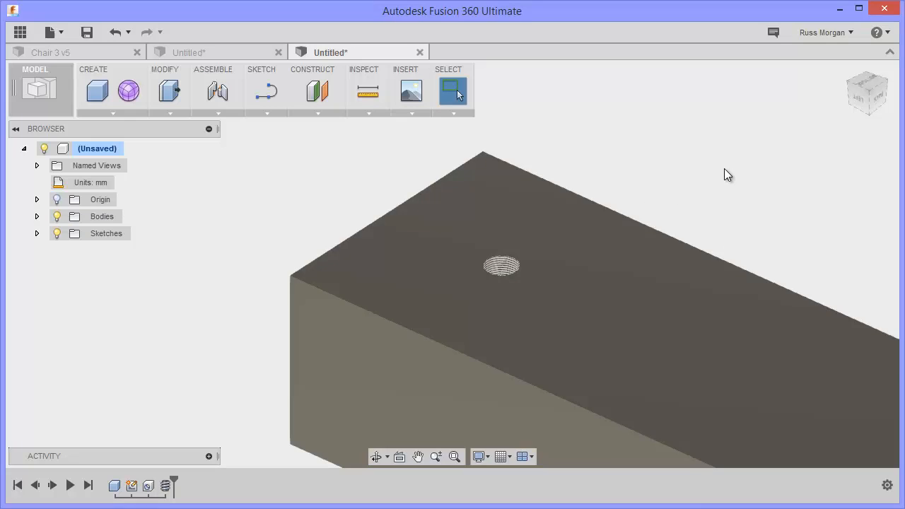